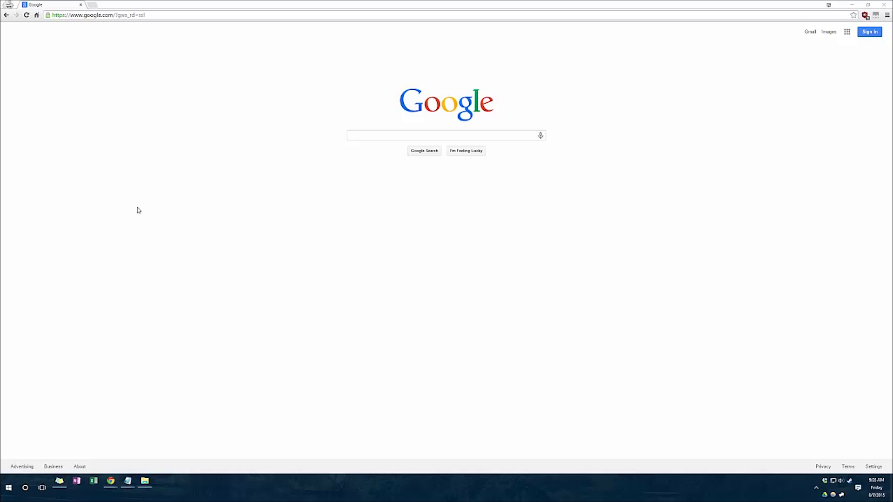
{"action": "mouse_move", "coordinate": [155, 159]}
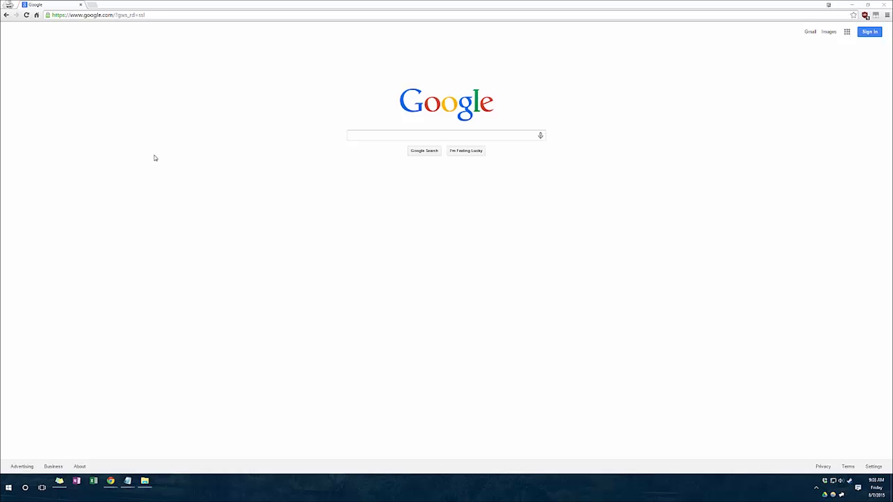
- Paste the Windows Insider site address into the address bar and load it
{"action": "right_click", "coordinate": [141, 21]}
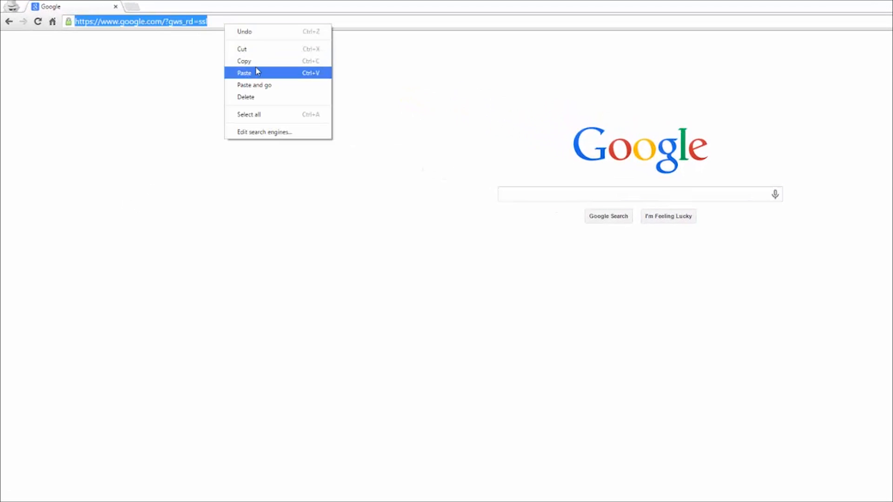
{"action": "left_click", "coordinate": [244, 73]}
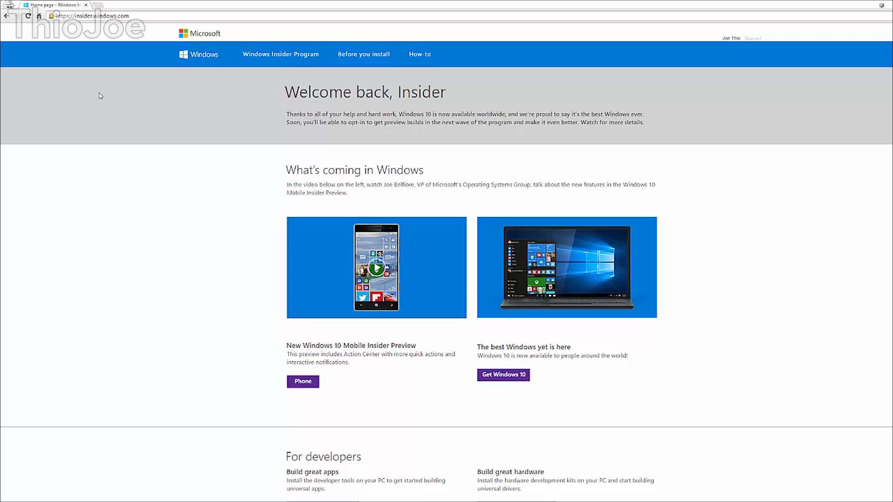
{"action": "mouse_move", "coordinate": [145, 195]}
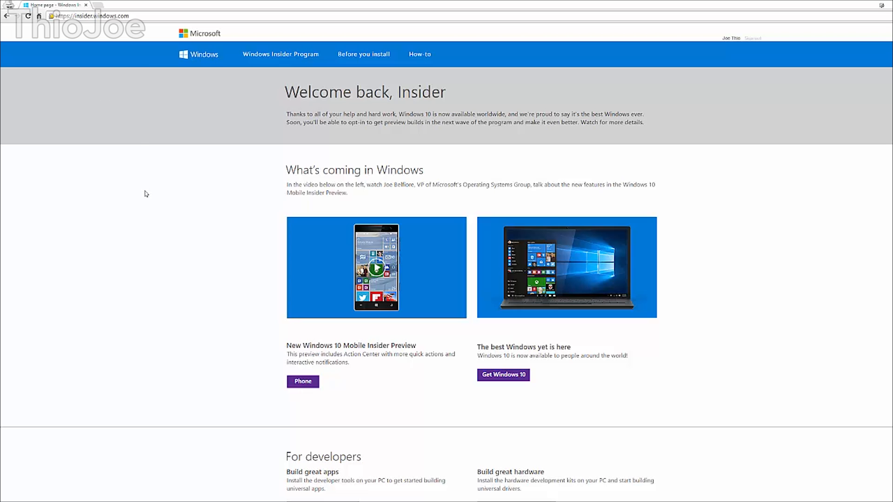
{"action": "scroll", "scroll_direction": "down", "scroll_amount": 3}
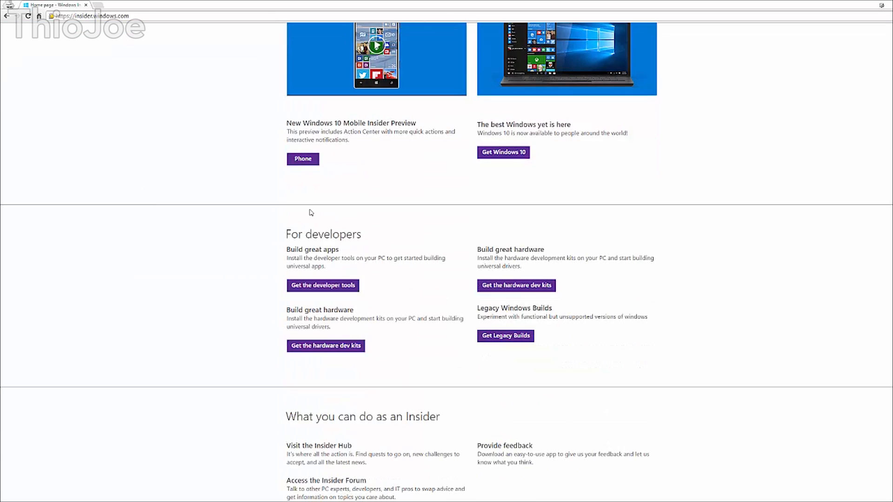
{"action": "mouse_move", "coordinate": [297, 229]}
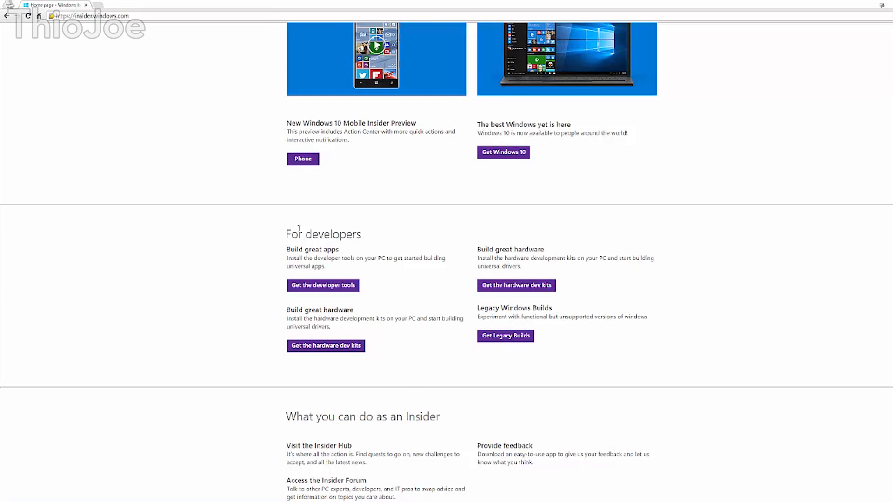
{"action": "mouse_move", "coordinate": [473, 313]}
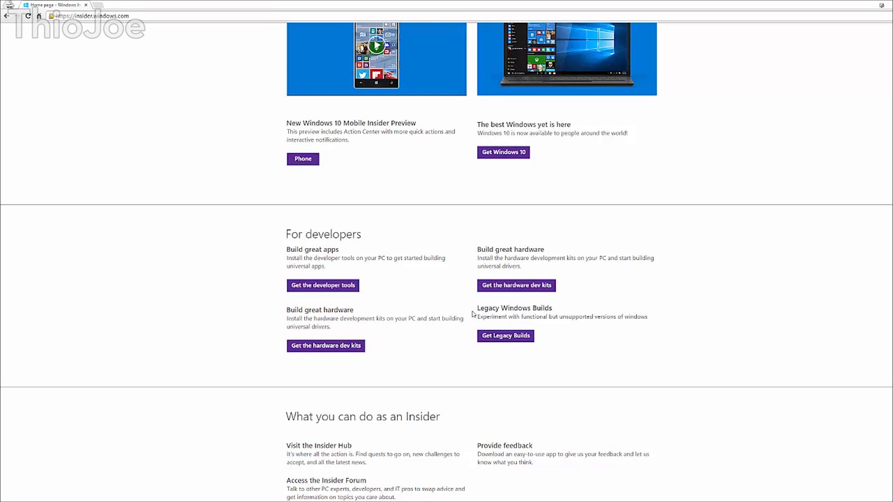
{"action": "mouse_move", "coordinate": [537, 304]}
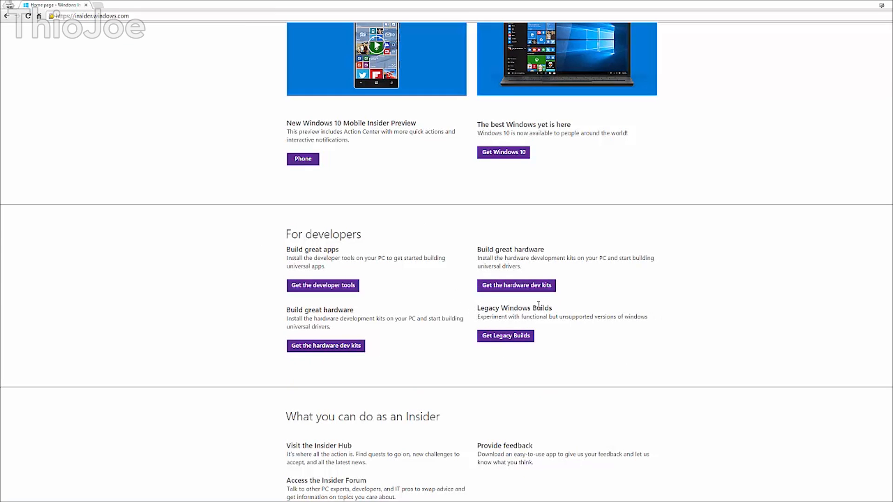
{"action": "mouse_move", "coordinate": [532, 314]}
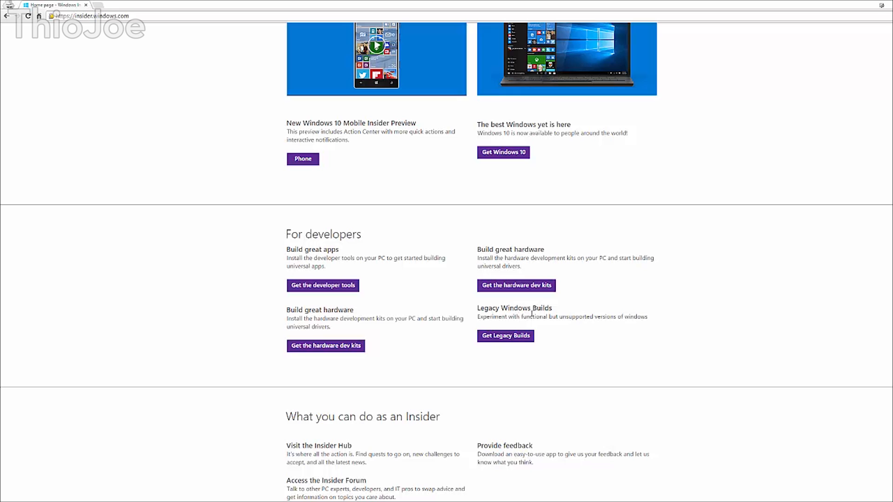
{"action": "mouse_move", "coordinate": [620, 299]}
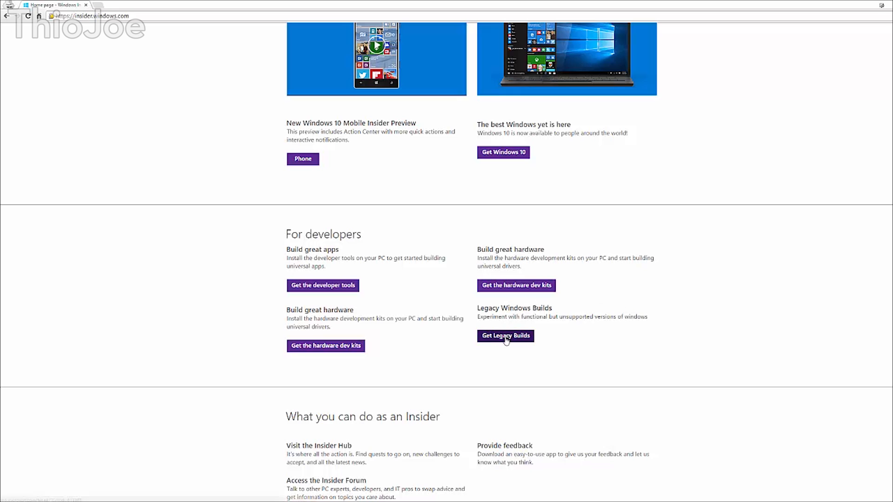
- Go to the legacy Windows builds page and scroll to the Windows 9 download
{"action": "left_click", "coordinate": [504, 336]}
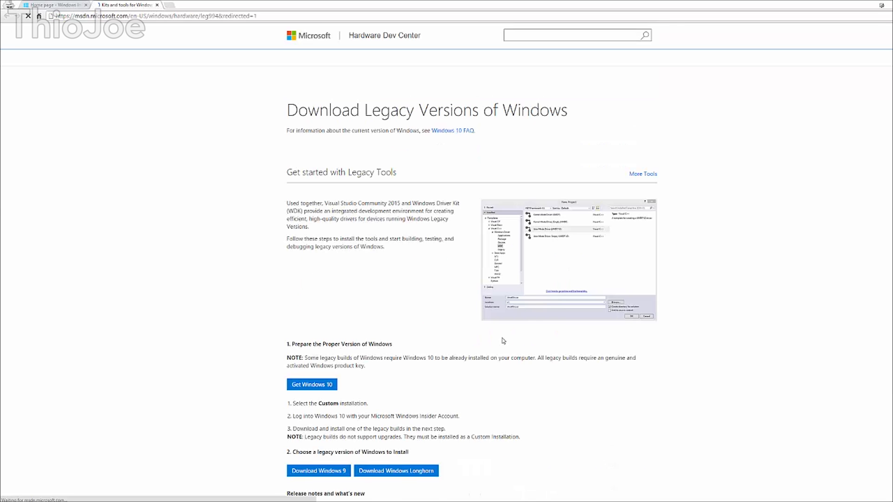
{"action": "mouse_move", "coordinate": [245, 169]}
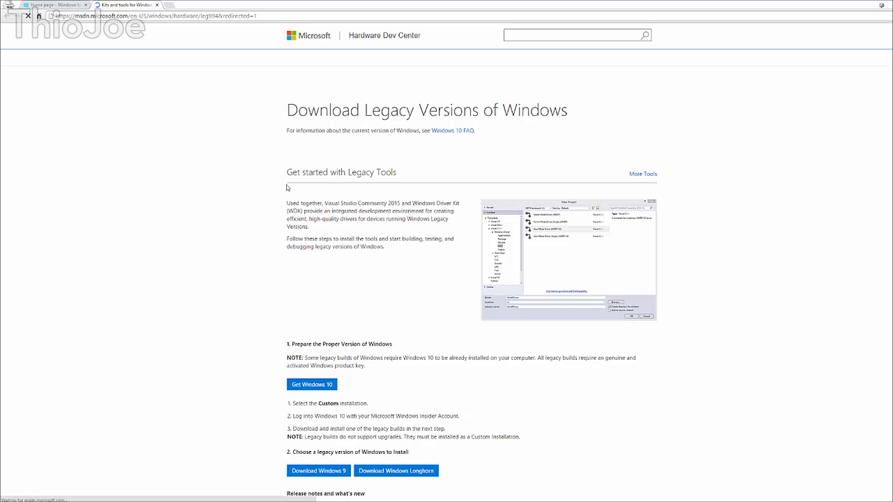
{"action": "scroll", "scroll_direction": "down", "scroll_amount": 3}
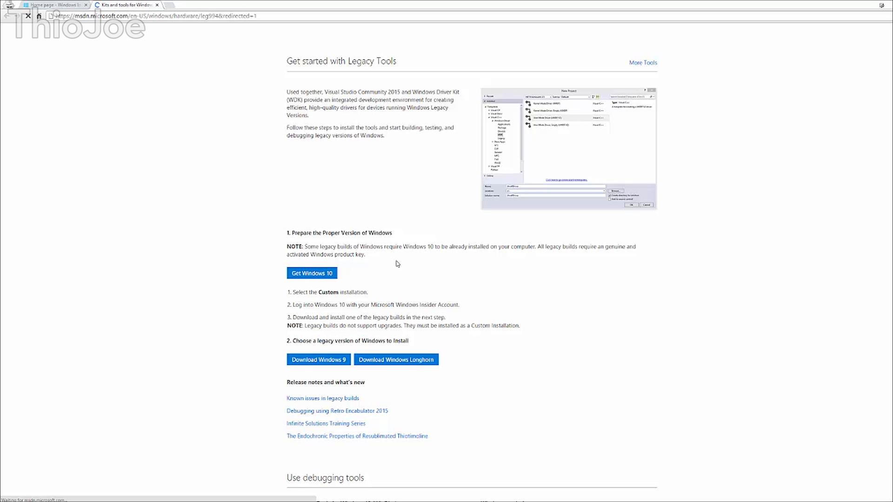
{"action": "mouse_move", "coordinate": [380, 257]}
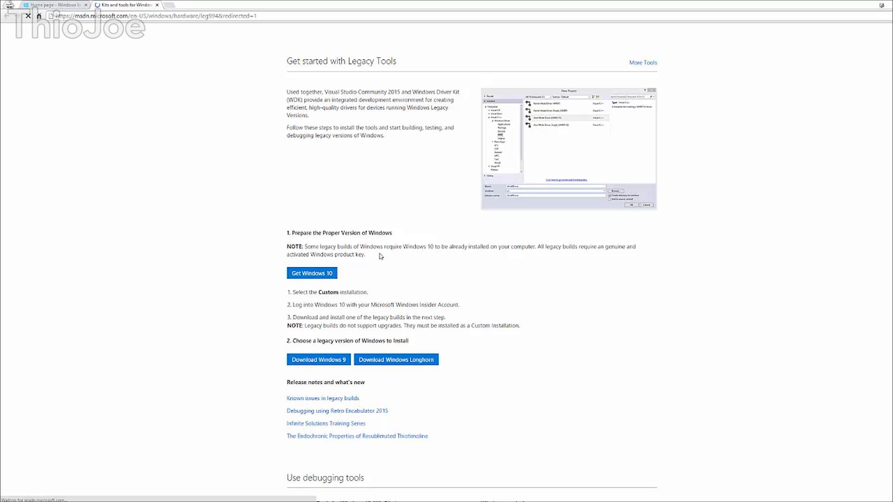
{"action": "mouse_move", "coordinate": [342, 374]}
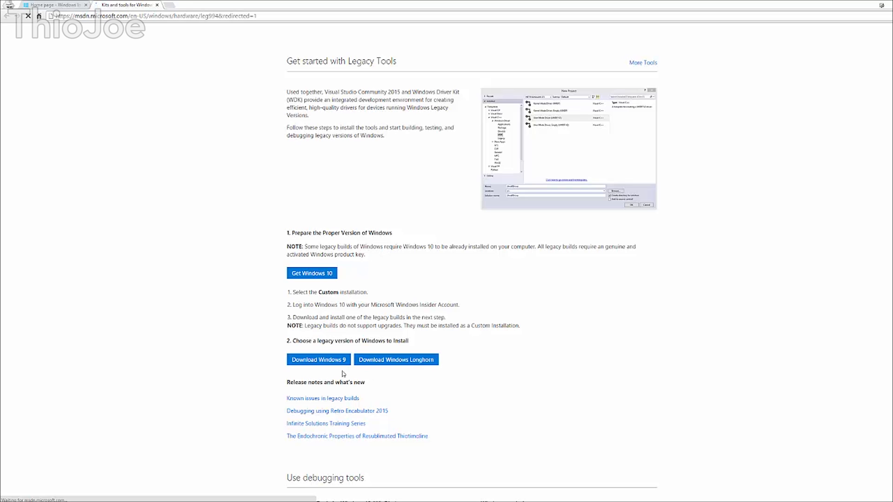
{"action": "mouse_move", "coordinate": [416, 374]}
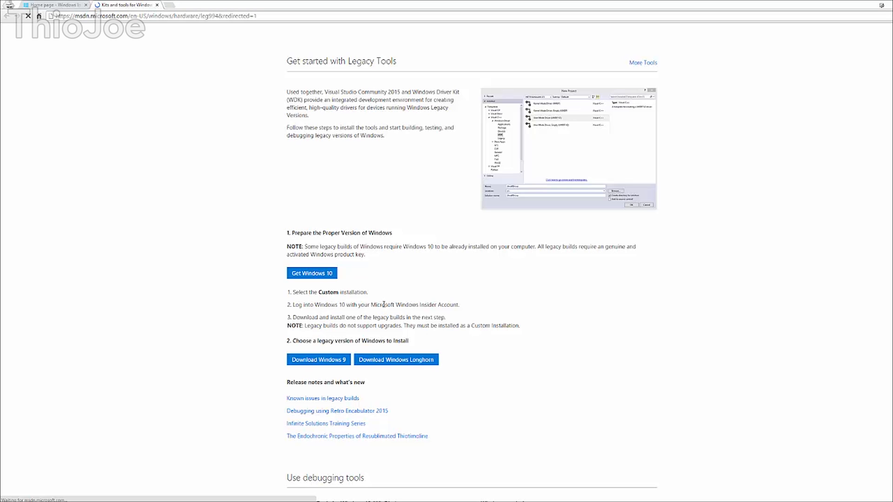
{"action": "mouse_move", "coordinate": [399, 291]}
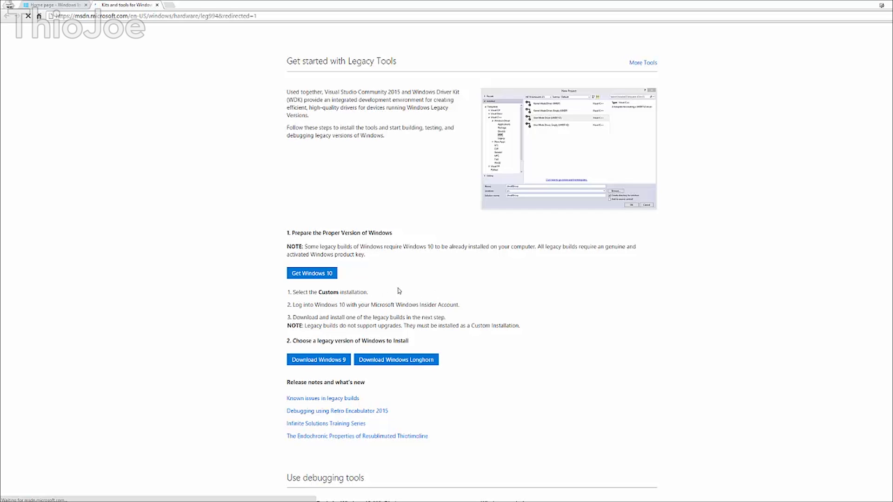
{"action": "mouse_move", "coordinate": [272, 329]}
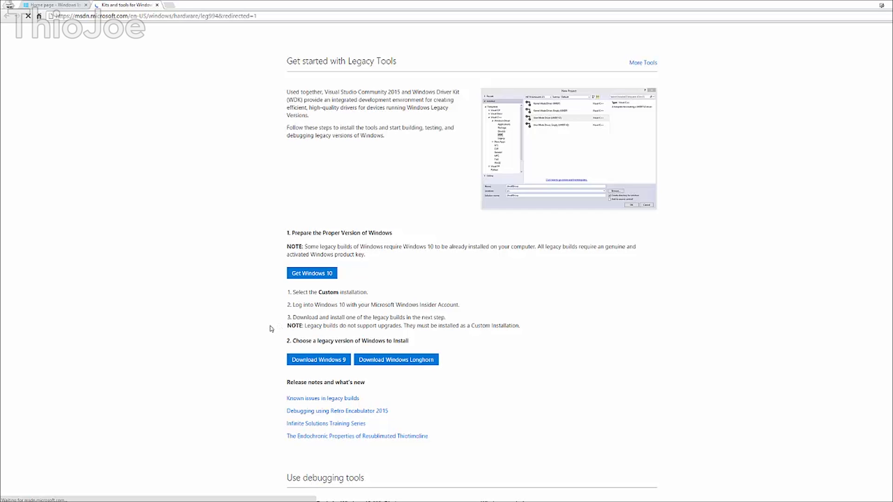
{"action": "mouse_move", "coordinate": [253, 353]}
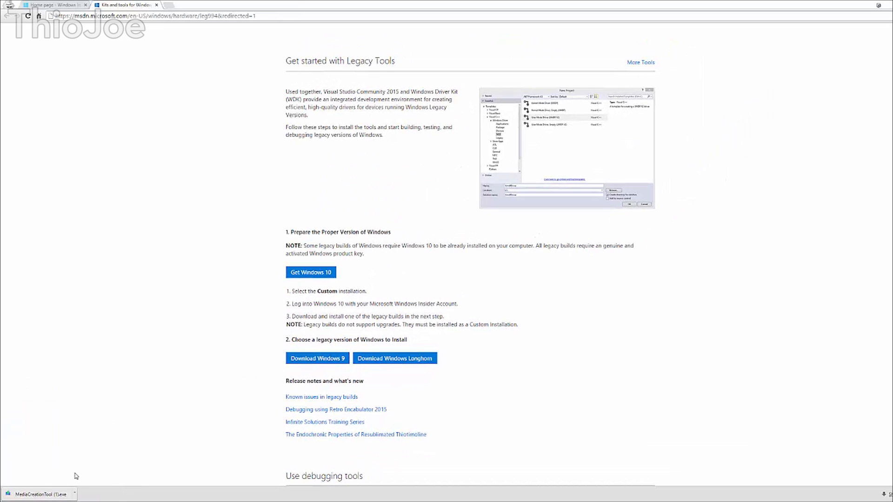
{"action": "mouse_move", "coordinate": [67, 473]}
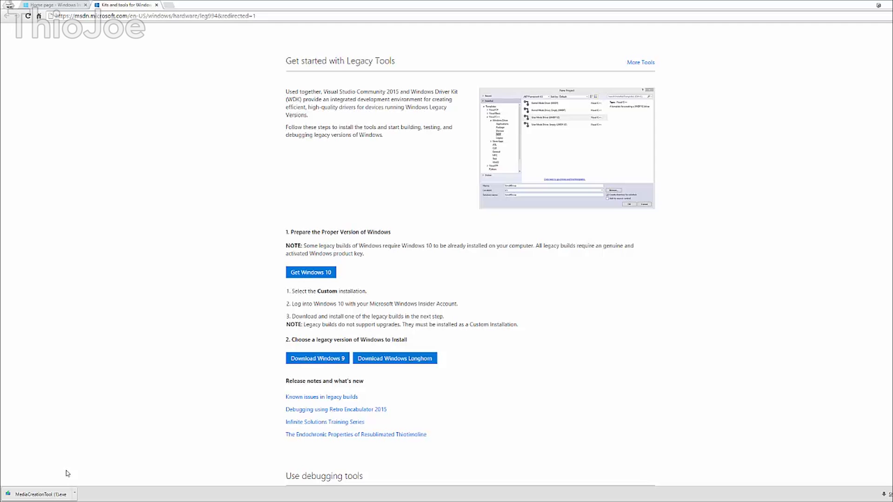
{"action": "left_click", "coordinate": [317, 358]}
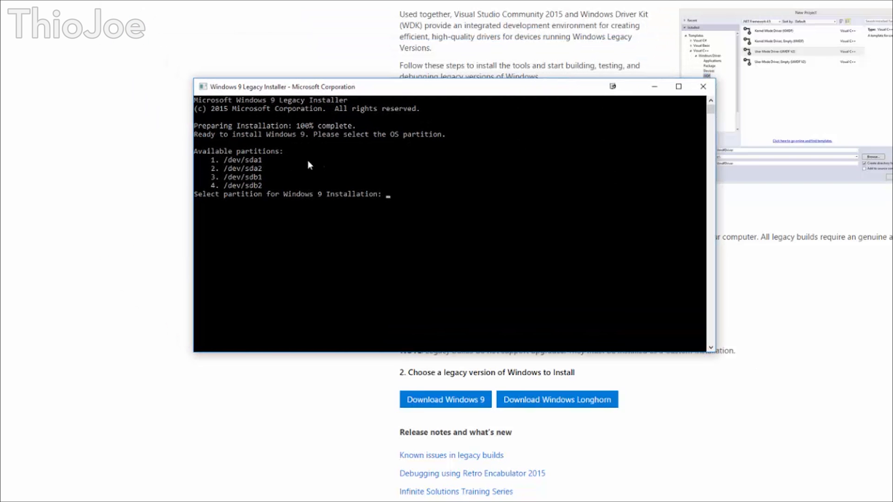
{"action": "mouse_move", "coordinate": [340, 268]}
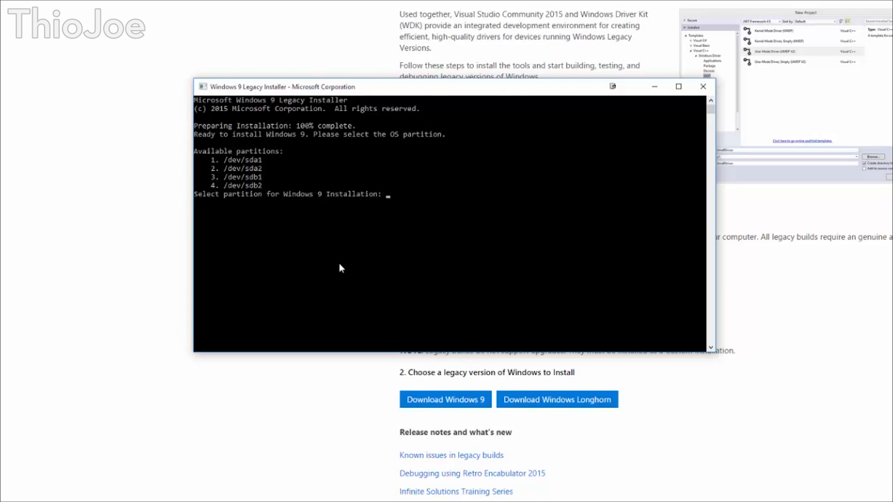
{"action": "mouse_move", "coordinate": [321, 173]}
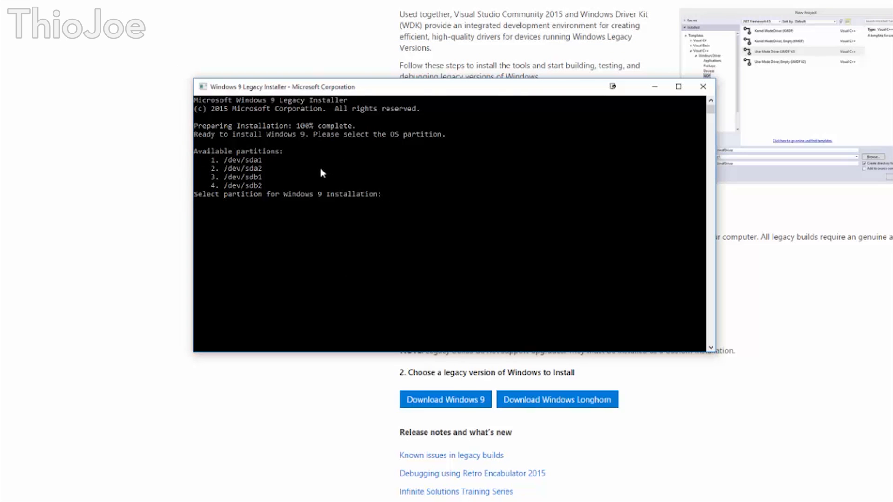
{"action": "mouse_move", "coordinate": [317, 171]}
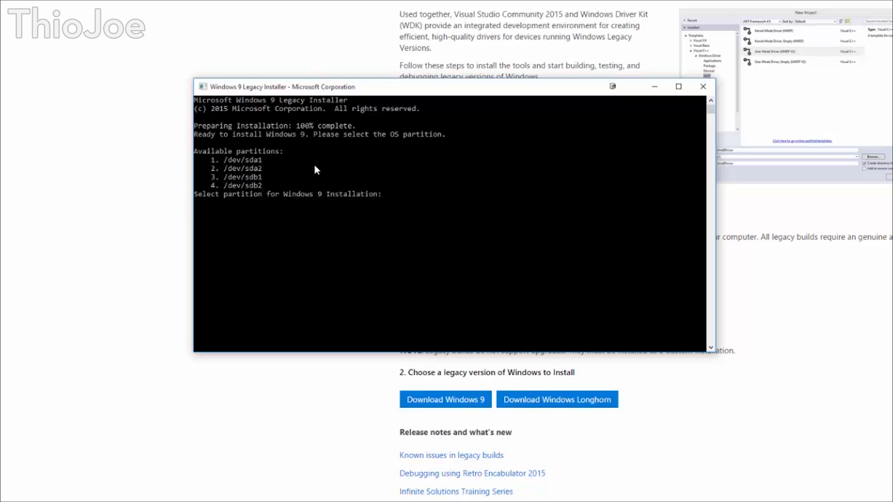
{"action": "mouse_move", "coordinate": [245, 172]}
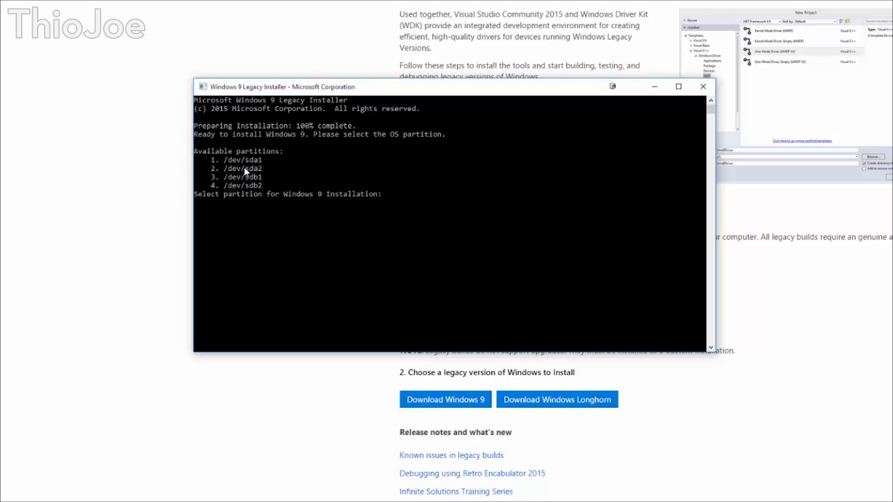
{"action": "mouse_move", "coordinate": [267, 181]}
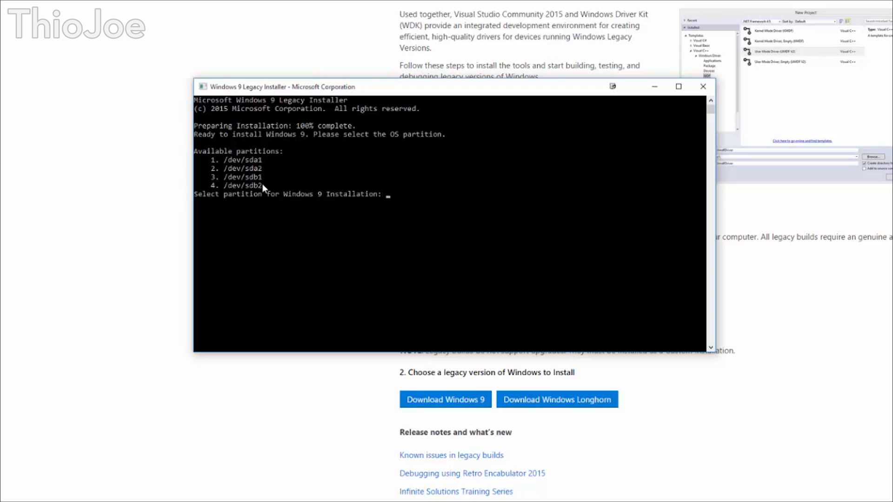
{"action": "mouse_move", "coordinate": [268, 188]}
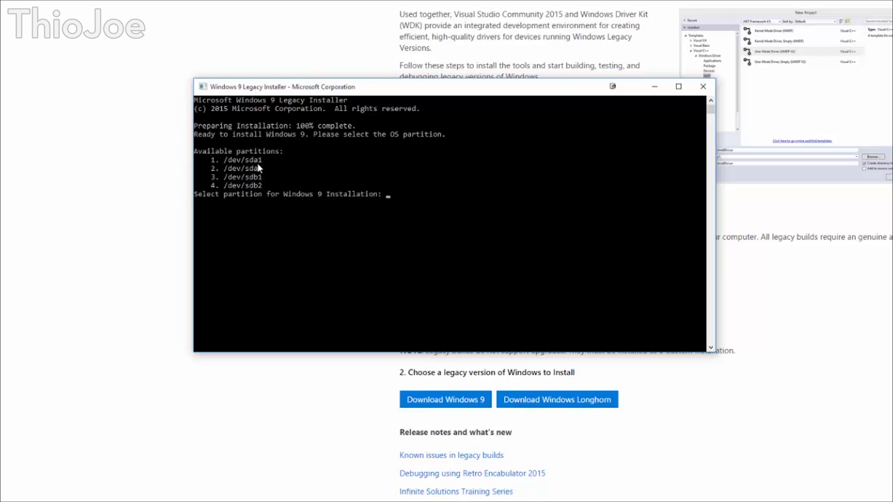
{"action": "mouse_move", "coordinate": [255, 171]}
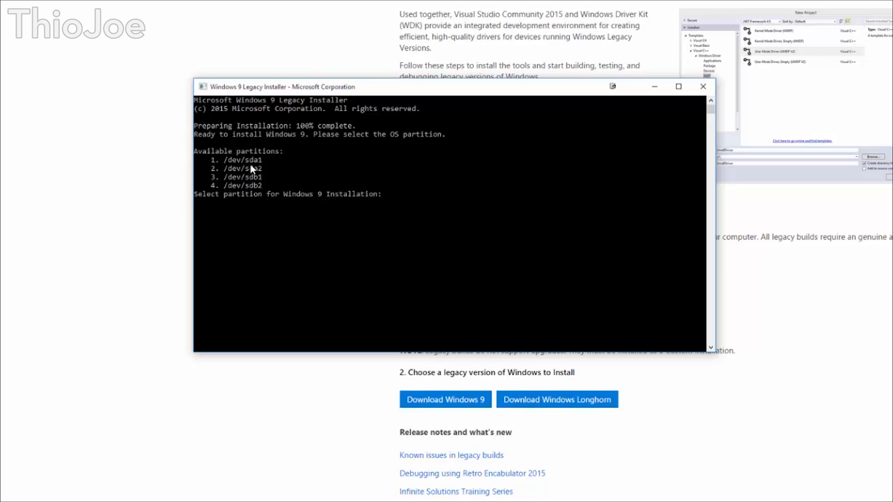
{"action": "mouse_move", "coordinate": [253, 186]}
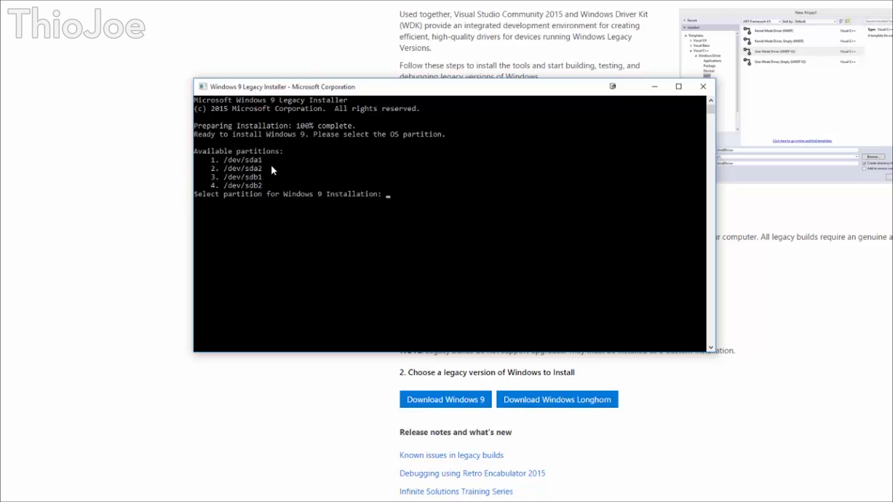
{"action": "mouse_move", "coordinate": [236, 169]}
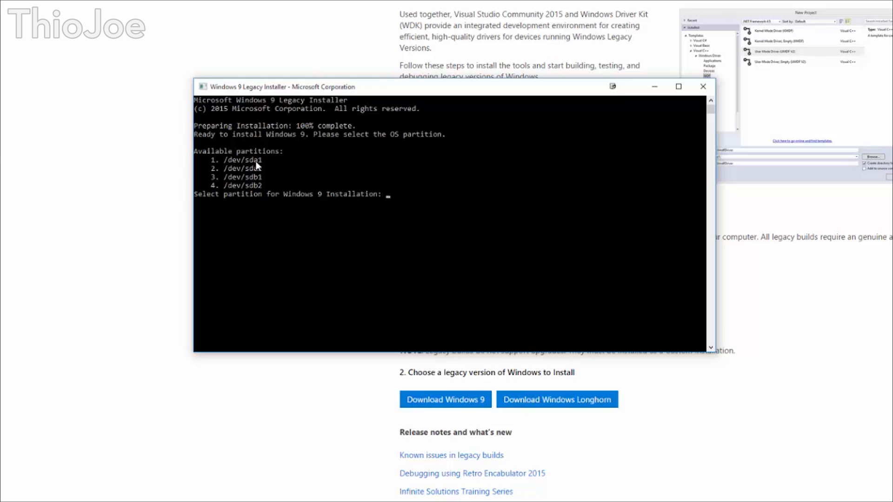
{"action": "mouse_move", "coordinate": [391, 197]}
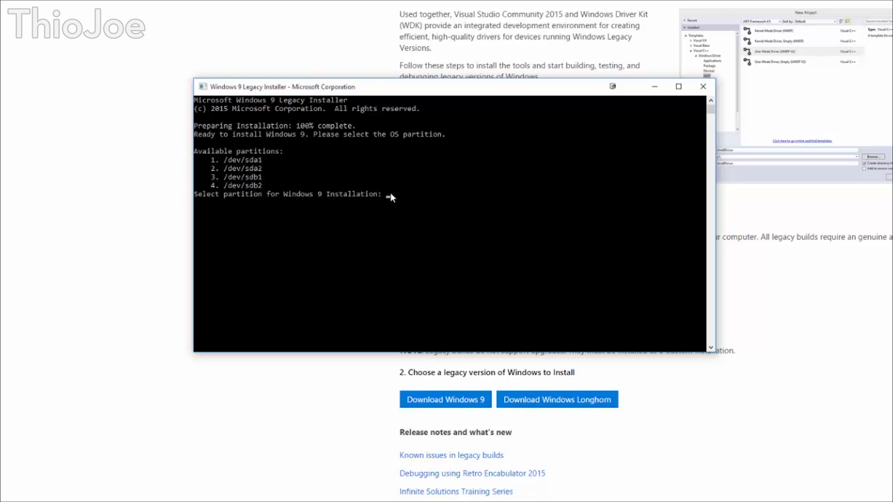
{"action": "mouse_move", "coordinate": [405, 202]}
{"action": "type", "text": "1"}
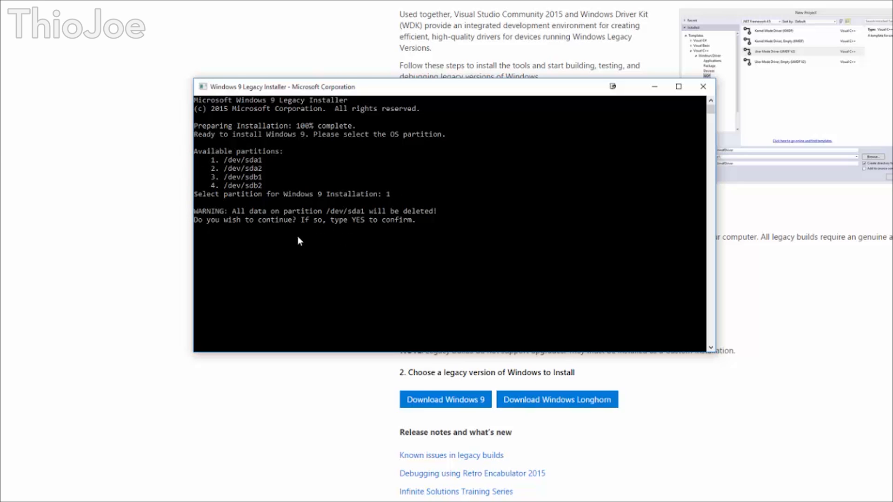
{"action": "type", "text": "YES"}
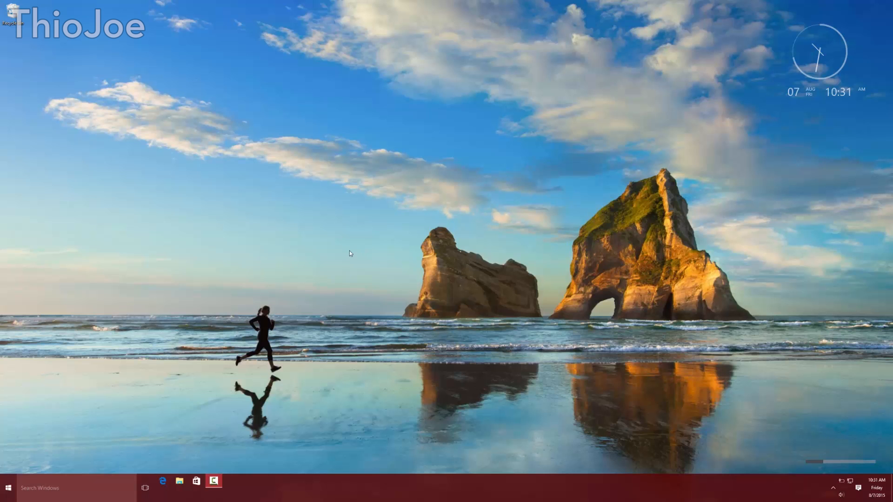
{"action": "mouse_move", "coordinate": [373, 267]}
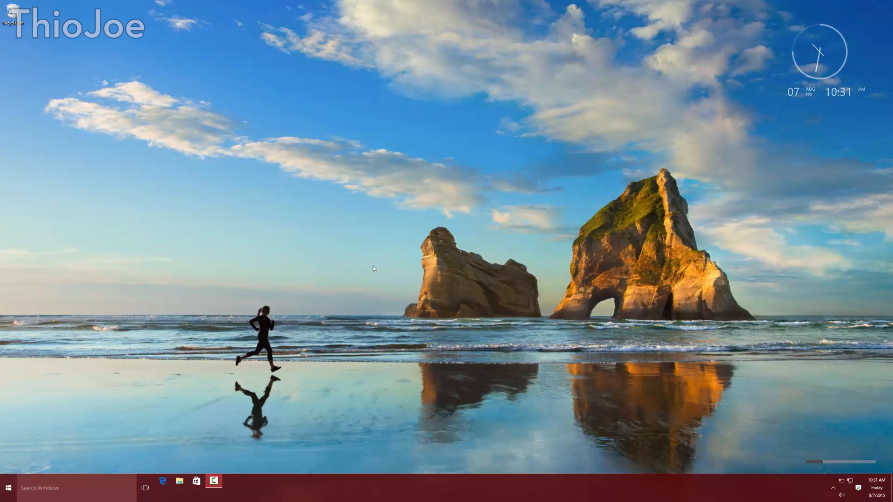
{"action": "mouse_move", "coordinate": [237, 257]}
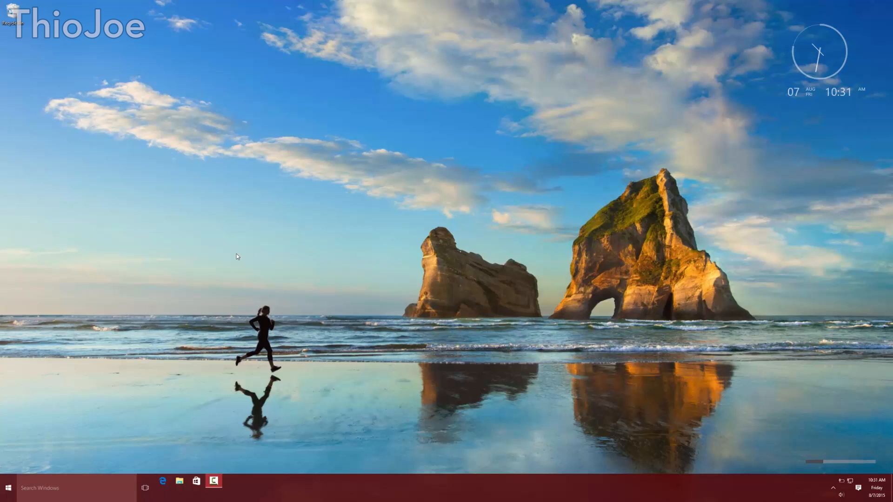
{"action": "mouse_move", "coordinate": [257, 259]}
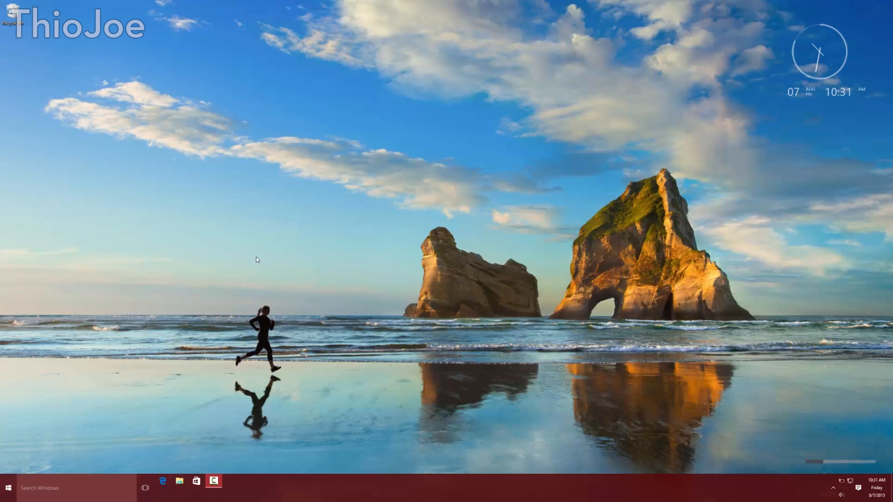
{"action": "mouse_move", "coordinate": [344, 287]}
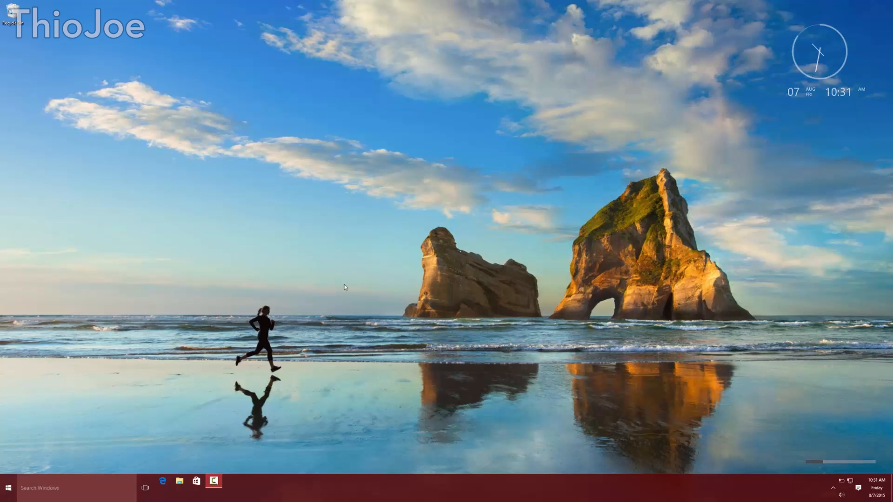
{"action": "mouse_move", "coordinate": [327, 276]}
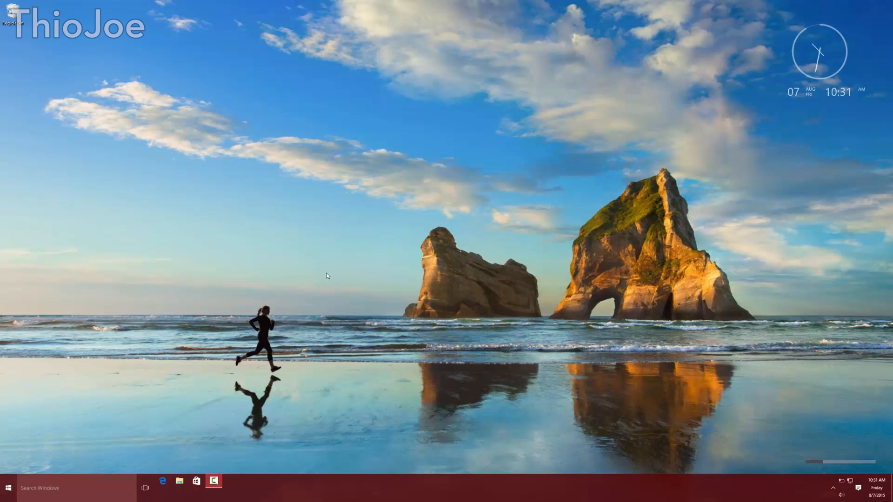
{"action": "mouse_move", "coordinate": [357, 240]}
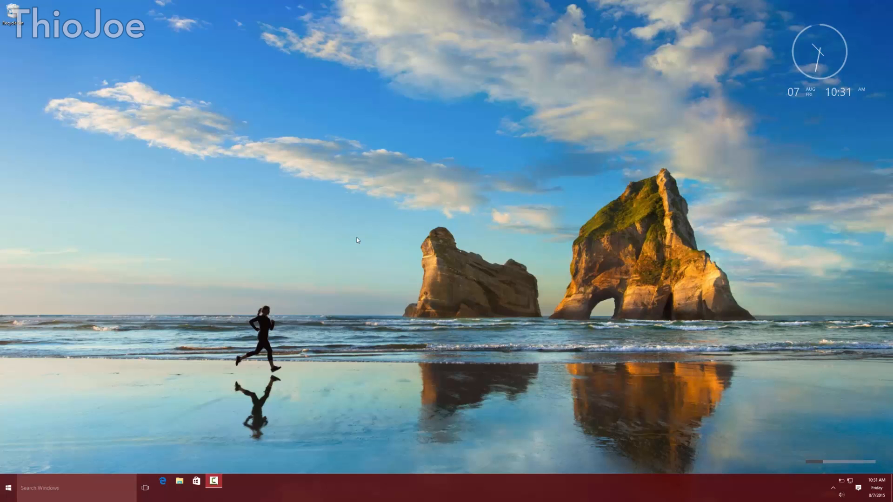
{"action": "mouse_move", "coordinate": [404, 251]}
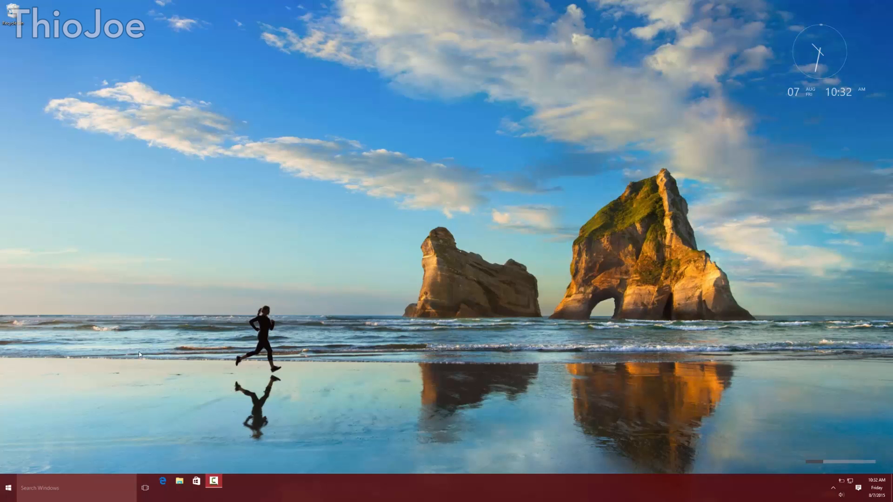
- View the System information showing Windows 9 Pro from the Start menu, then close it
{"action": "left_click", "coordinate": [9, 488]}
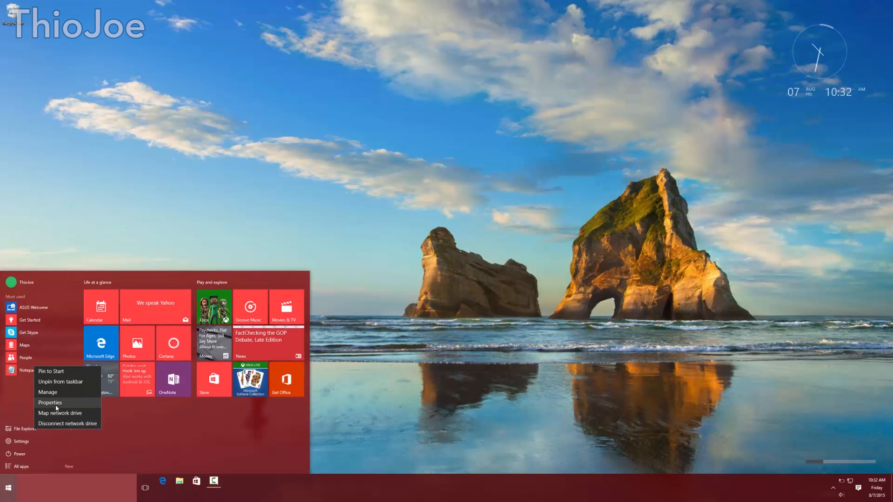
{"action": "left_click", "coordinate": [51, 402]}
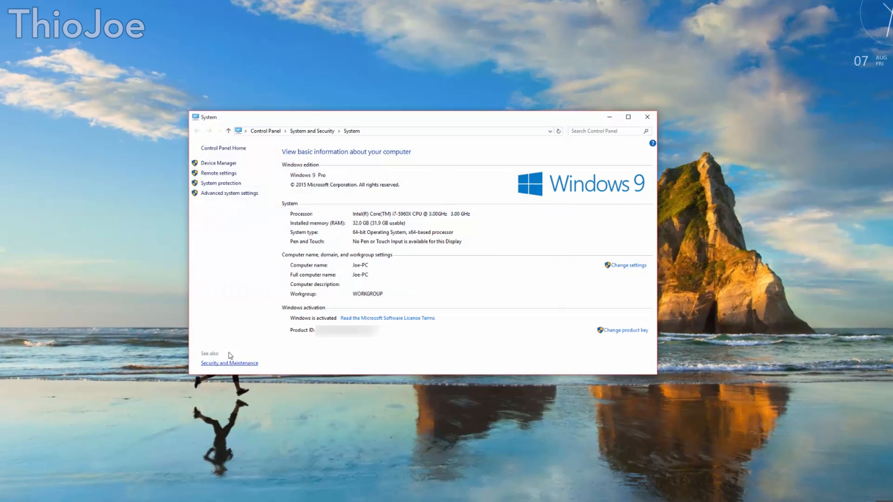
{"action": "mouse_move", "coordinate": [241, 309]}
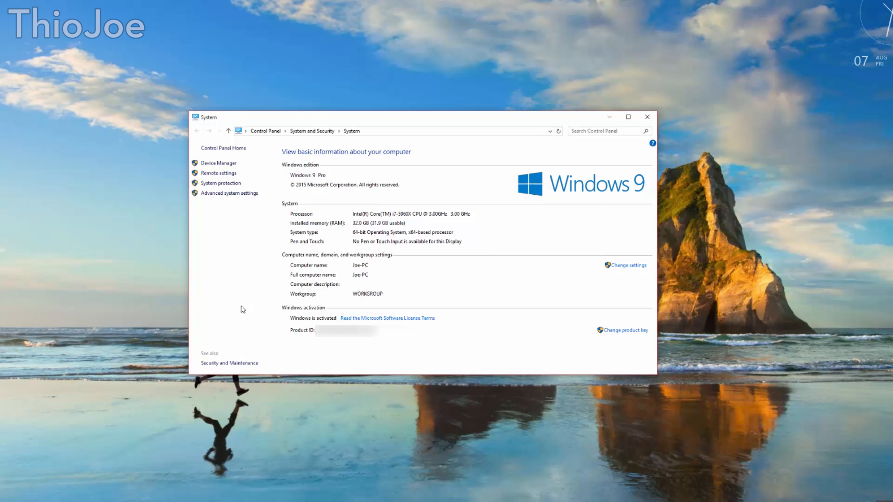
{"action": "mouse_move", "coordinate": [625, 107]}
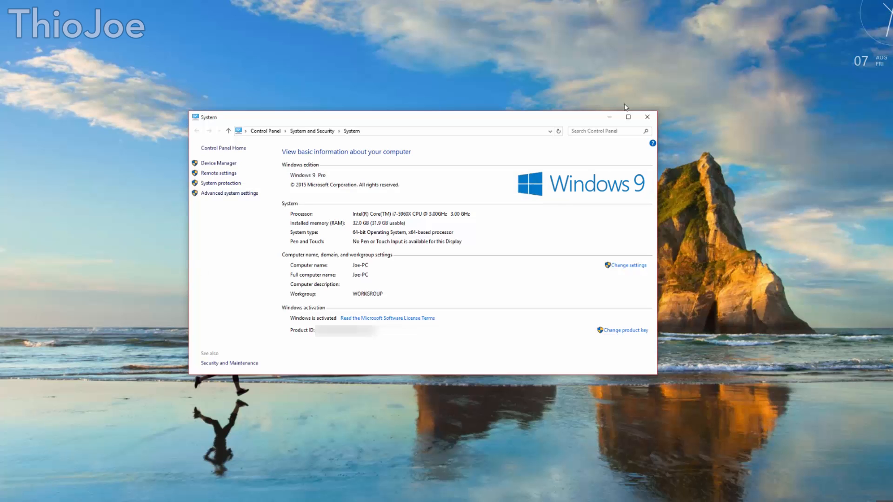
{"action": "left_click", "coordinate": [647, 117]}
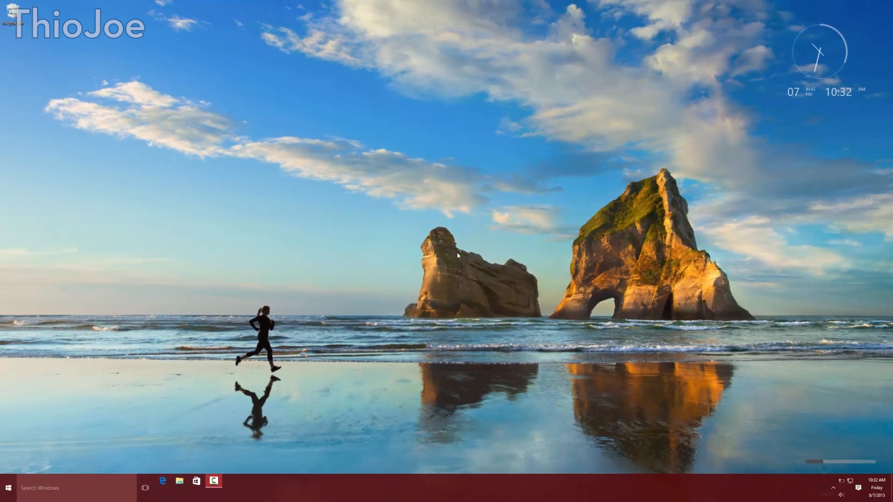
{"action": "mouse_move", "coordinate": [414, 259]}
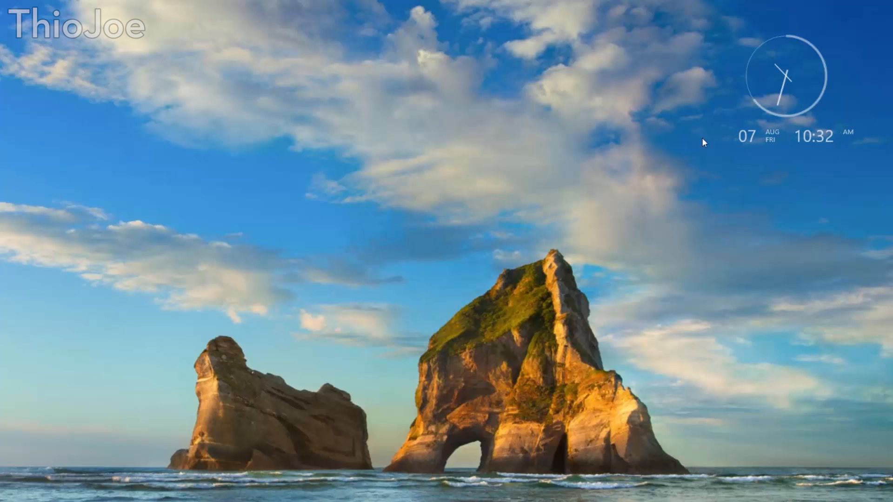
{"action": "mouse_move", "coordinate": [651, 167]}
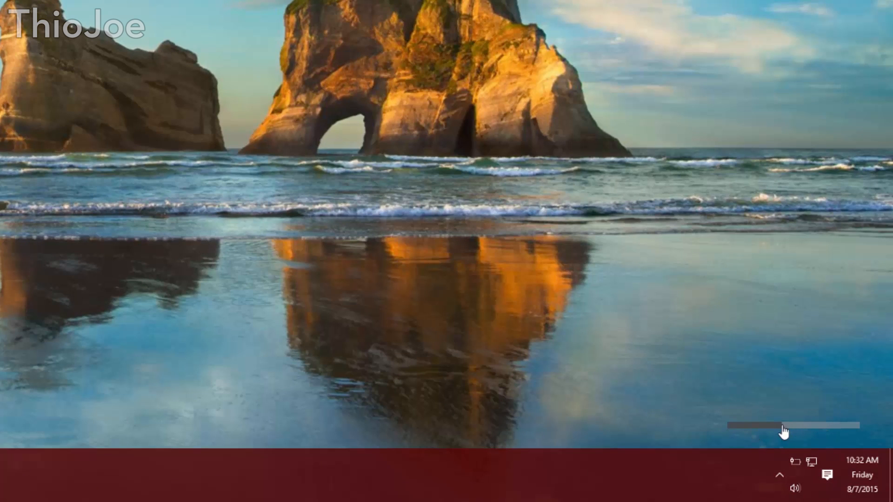
- Raise the volume bar gadget's slider, then fine-tune the level slightly
{"action": "left_click_drag", "start_coordinate": [783, 425], "coordinate": [848, 425]}
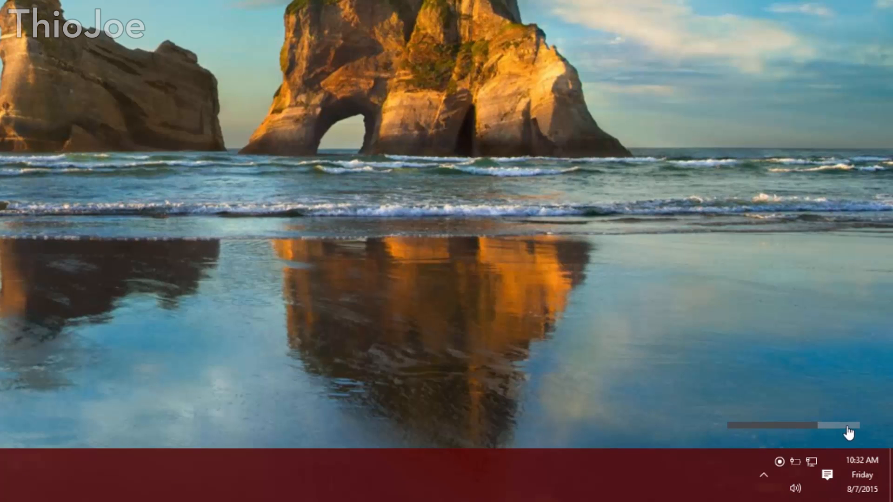
{"action": "left_click_drag", "start_coordinate": [848, 427], "coordinate": [769, 424]}
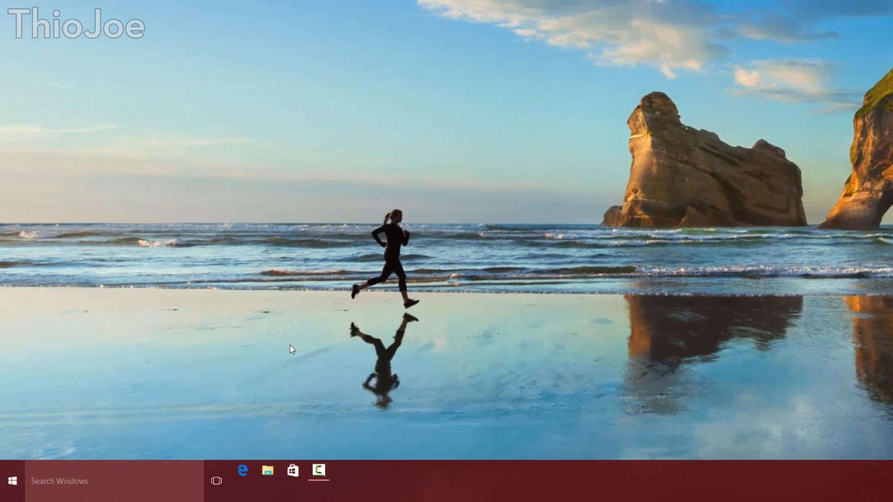
{"action": "mouse_move", "coordinate": [164, 392]}
{"action": "type", "text": "settings"}
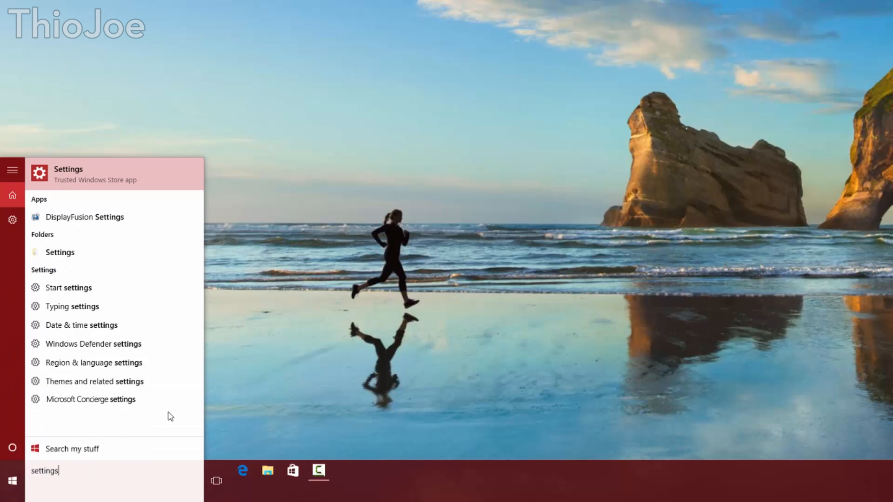
{"action": "mouse_move", "coordinate": [175, 417]}
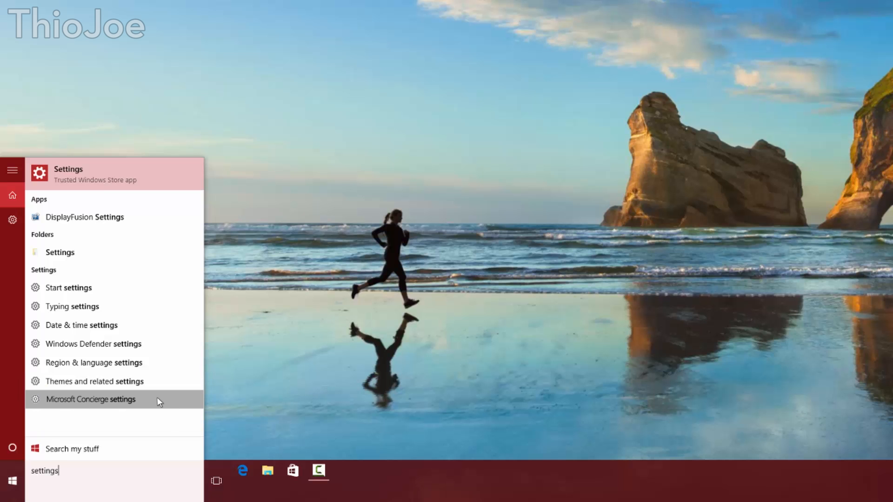
- Launch Microsoft Concierge settings and nudge the resulting connection error dialog aside
{"action": "left_click", "coordinate": [96, 399]}
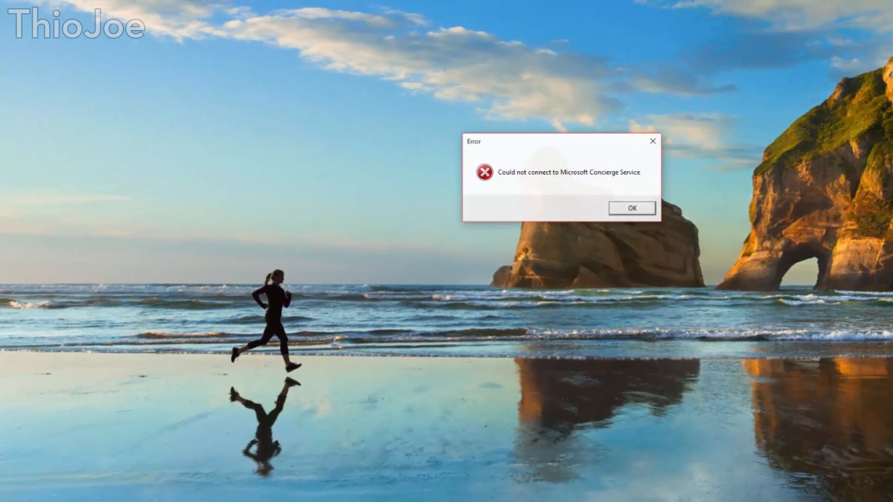
{"action": "left_click_drag", "start_coordinate": [558, 141], "coordinate": [447, 199]}
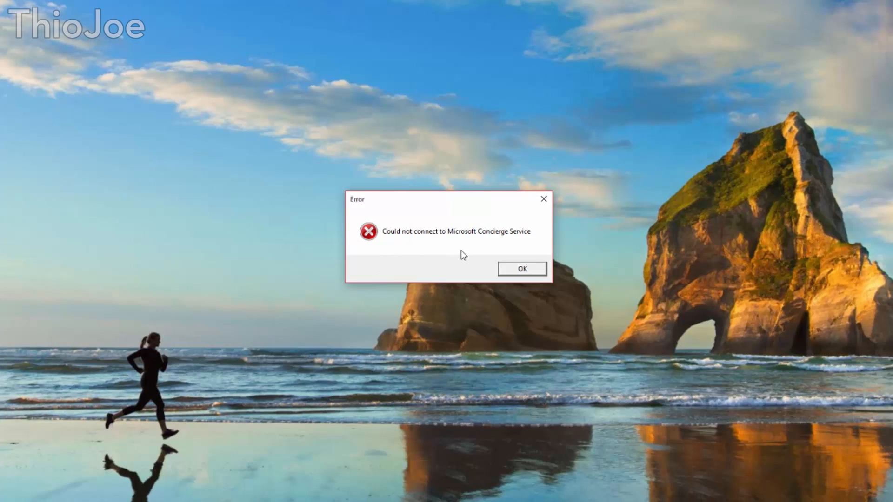
{"action": "mouse_move", "coordinate": [439, 208]}
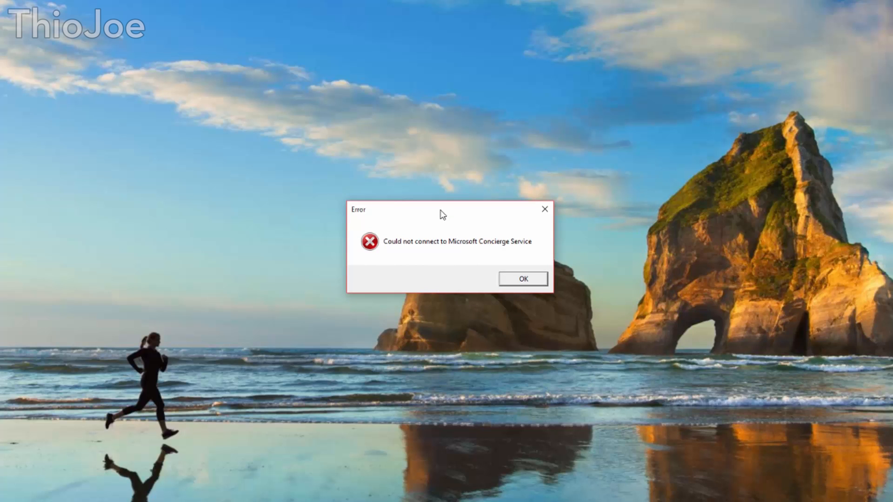
{"action": "mouse_move", "coordinate": [447, 226]}
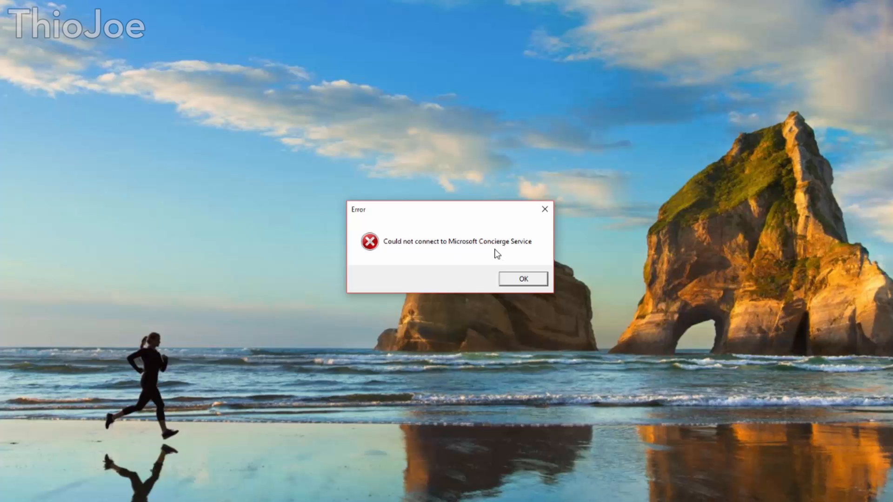
{"action": "mouse_move", "coordinate": [470, 258]}
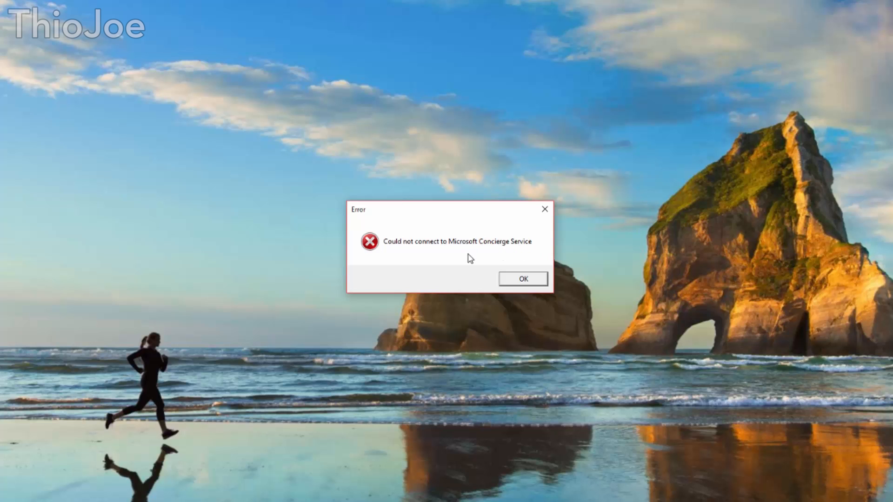
{"action": "mouse_move", "coordinate": [489, 261]}
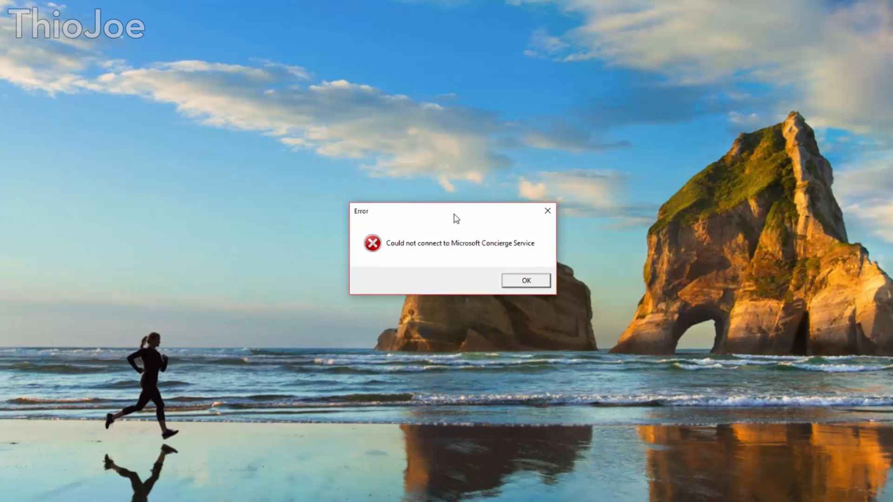
- Dismiss the Microsoft Concierge Service connection error with OK
{"action": "left_click", "coordinate": [525, 280]}
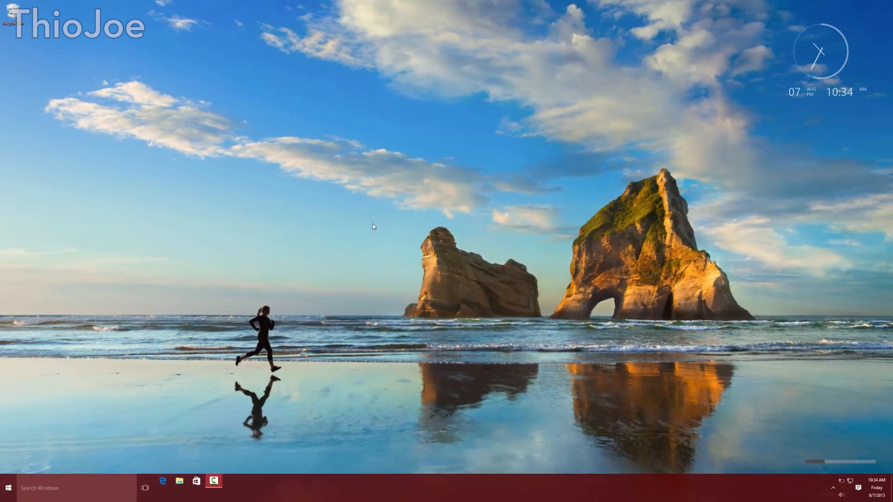
{"action": "mouse_move", "coordinate": [798, 97]}
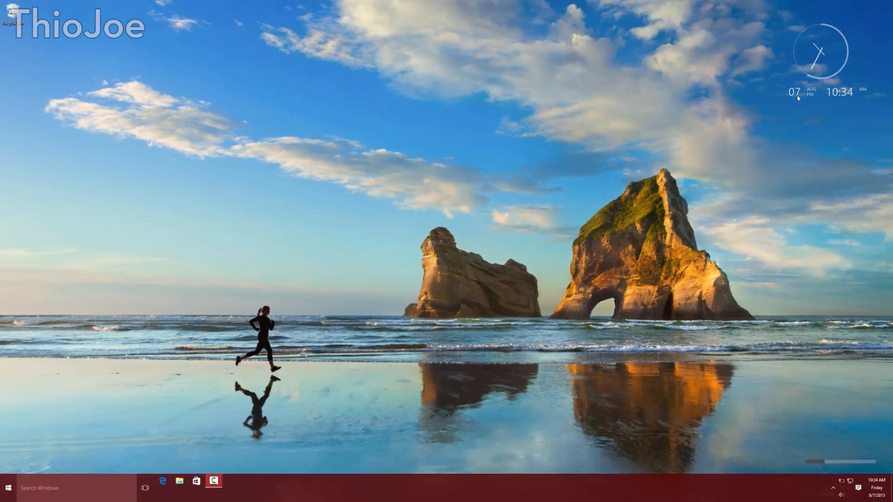
{"action": "mouse_move", "coordinate": [212, 290]}
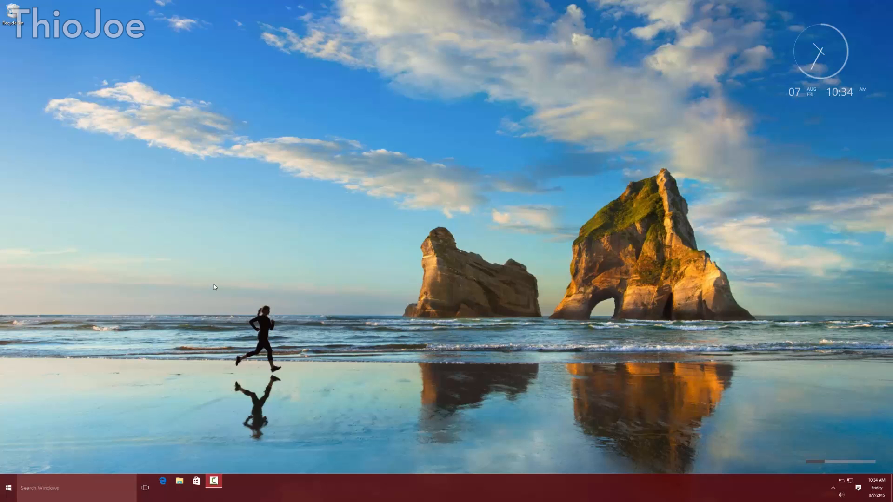
{"action": "mouse_move", "coordinate": [212, 289]}
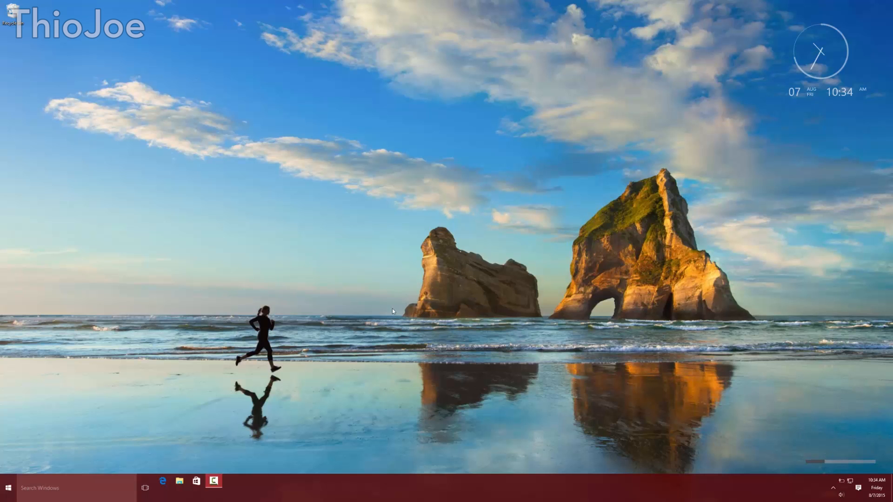
{"action": "mouse_move", "coordinate": [257, 248]}
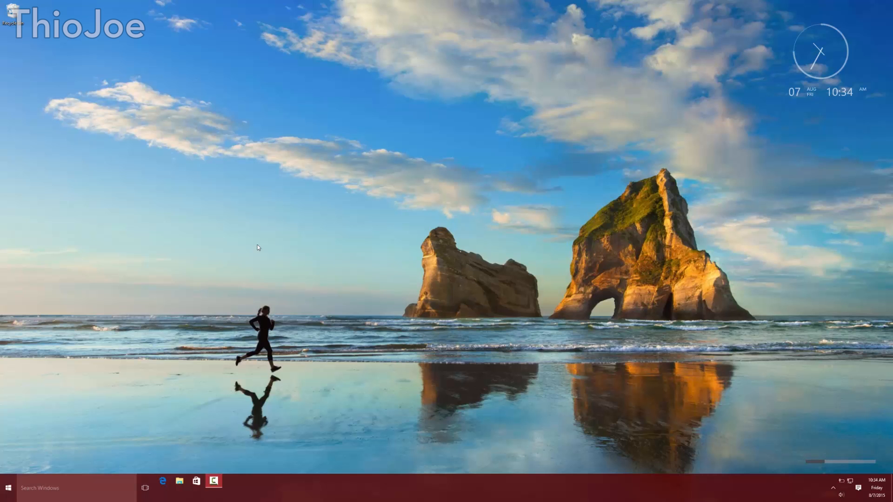
{"action": "mouse_move", "coordinate": [261, 136]}
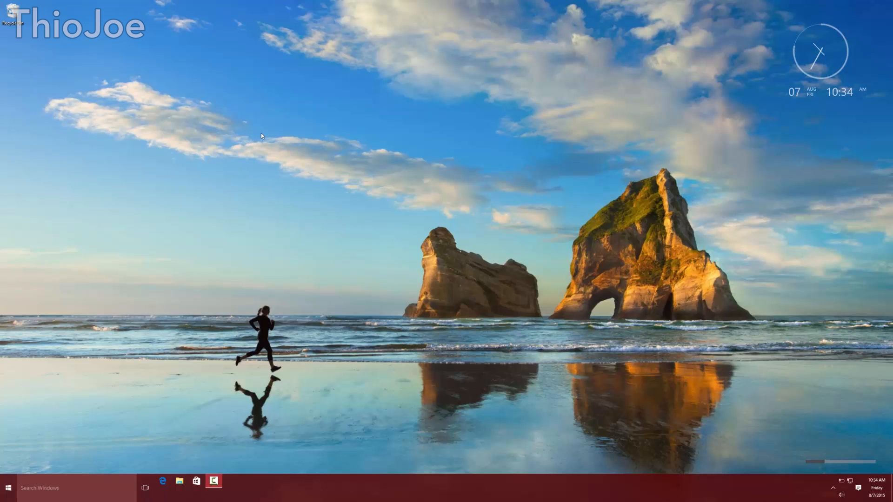
{"action": "mouse_move", "coordinate": [374, 263]}
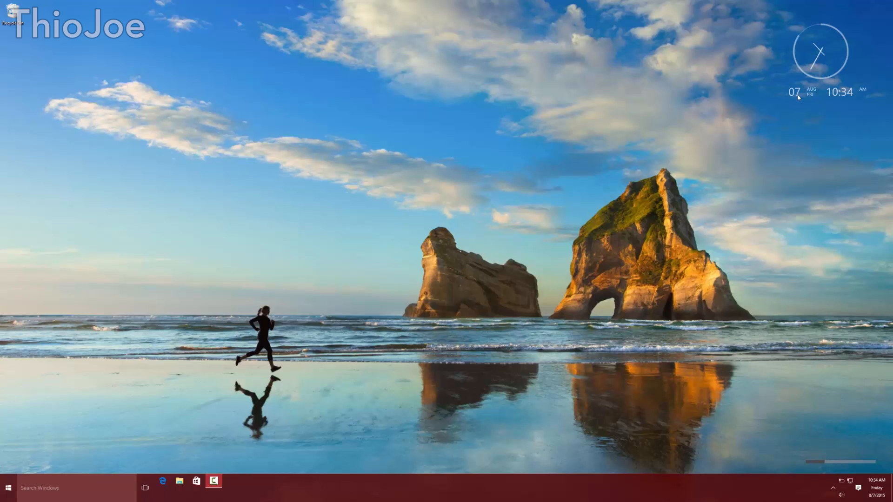
{"action": "mouse_move", "coordinate": [427, 222]}
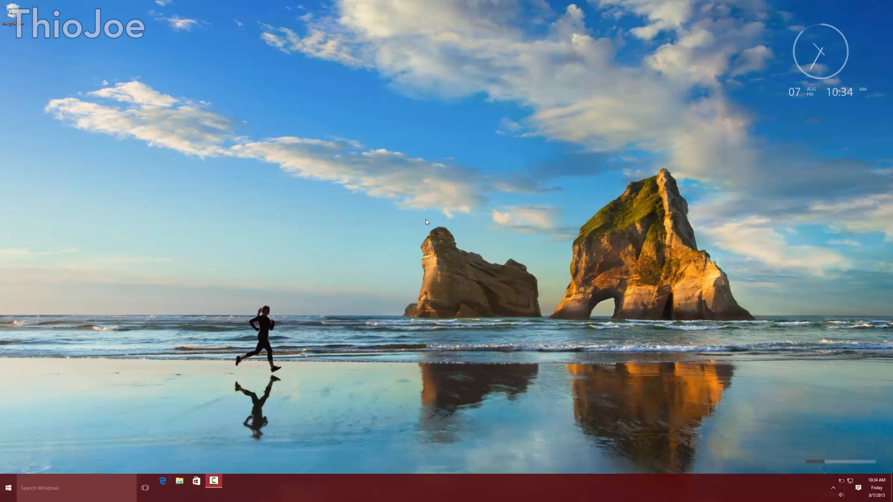